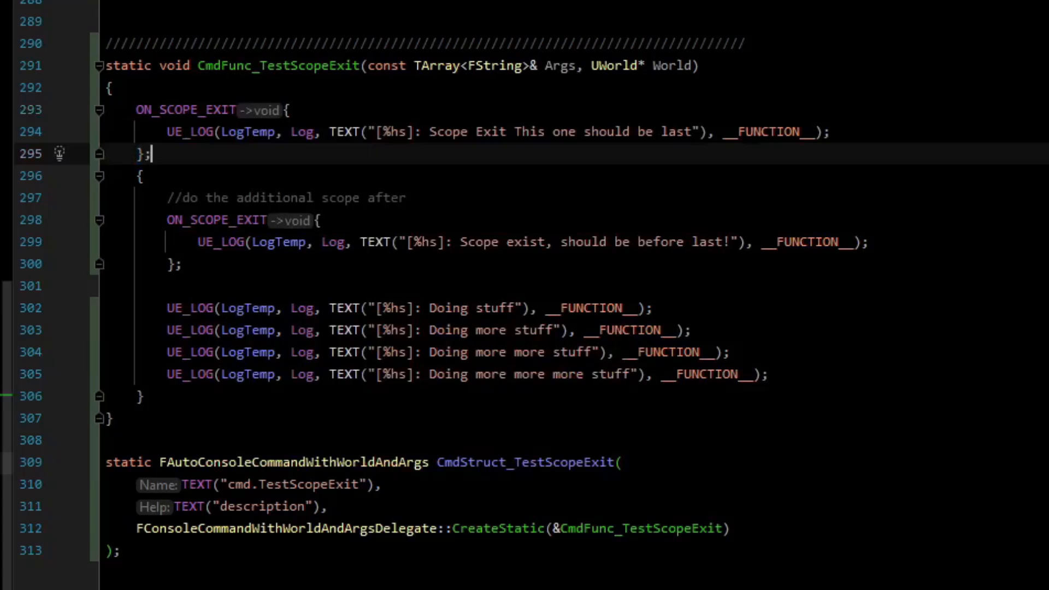
Jump to the ON_SCOPE_EXIT #define in ScopeExit.h and scroll through the ScopeGuard support code.
left_click(360, 197)
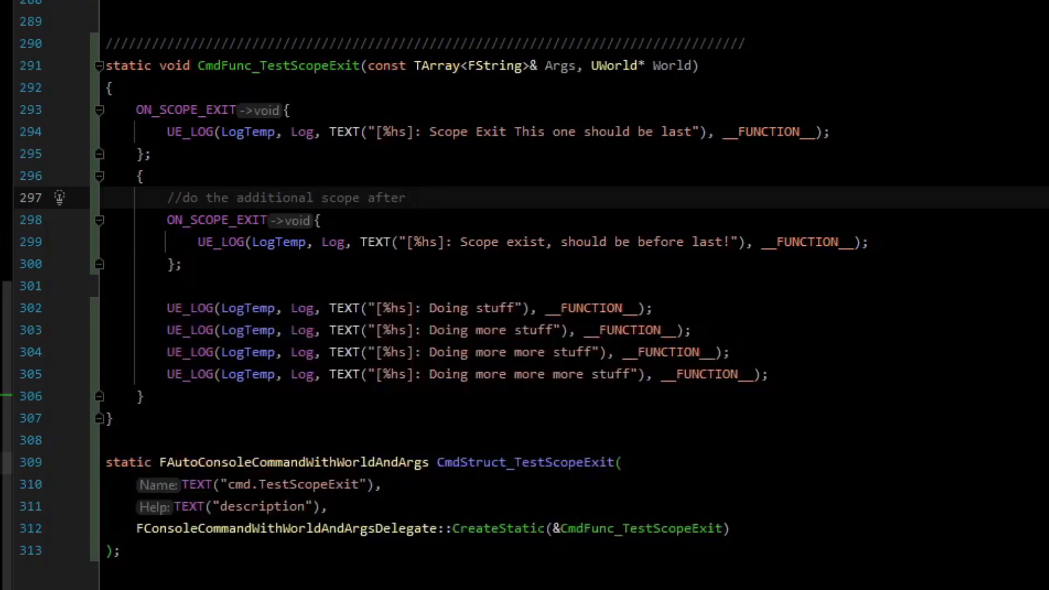
left_click(360, 197)
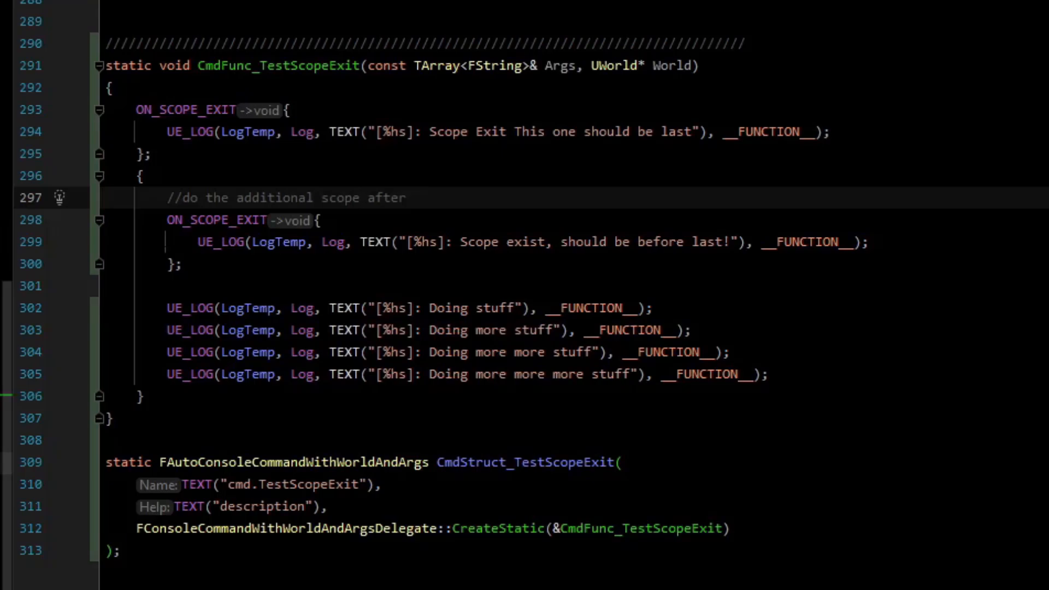
double_click(186, 109)
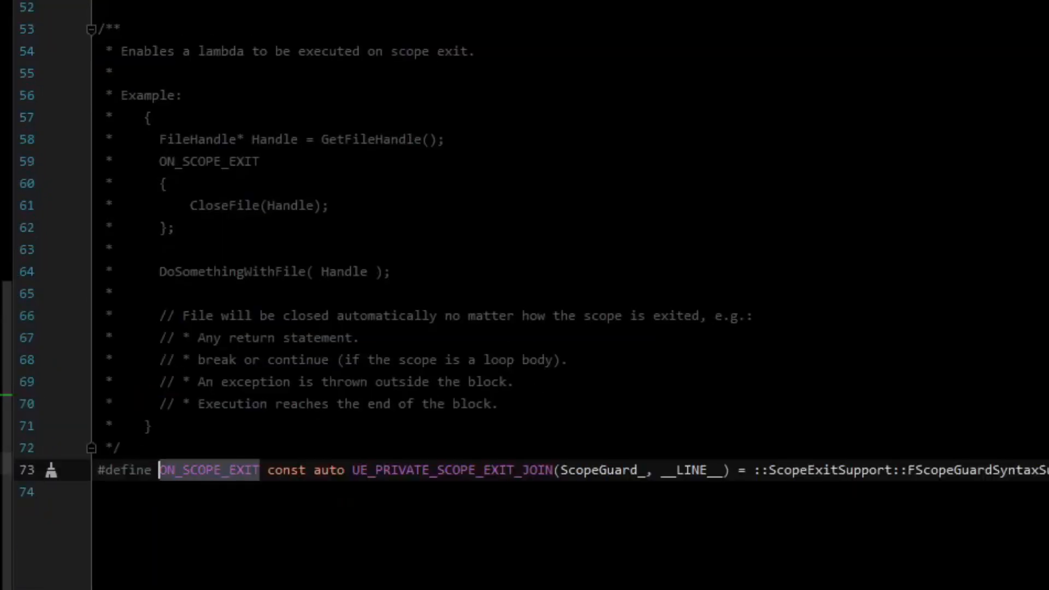
scroll("up", 3)
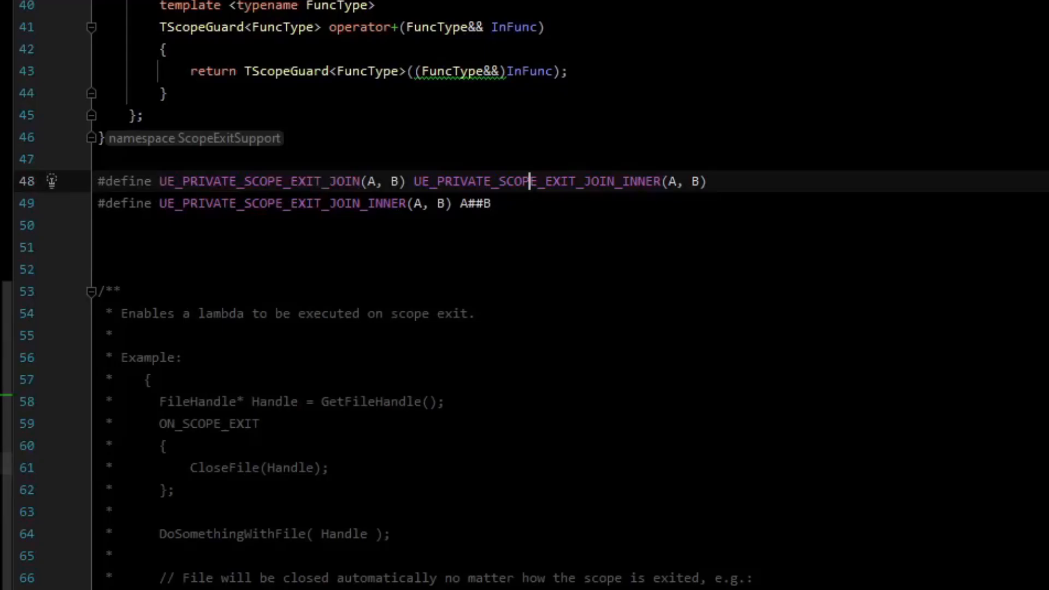
scroll("down", 3)
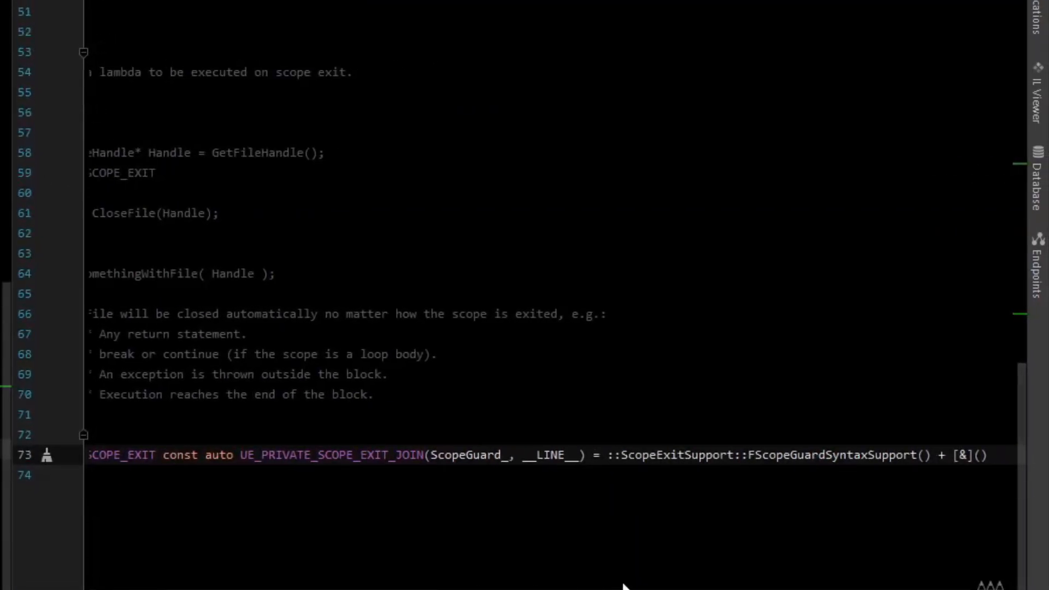
scroll("down", 3)
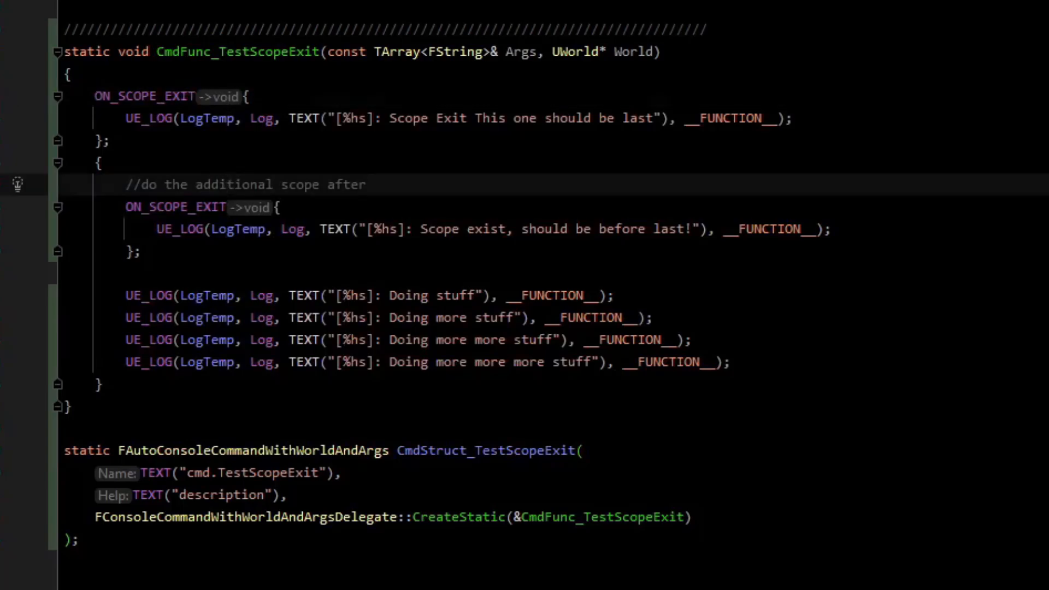
left_click(98, 163)
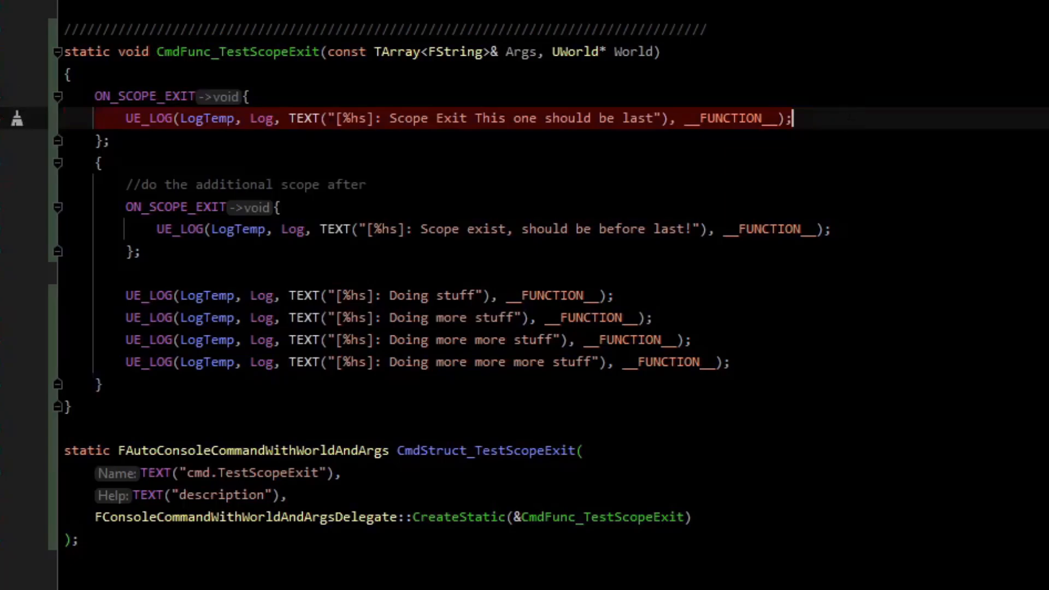
mouse_move(569, 119)
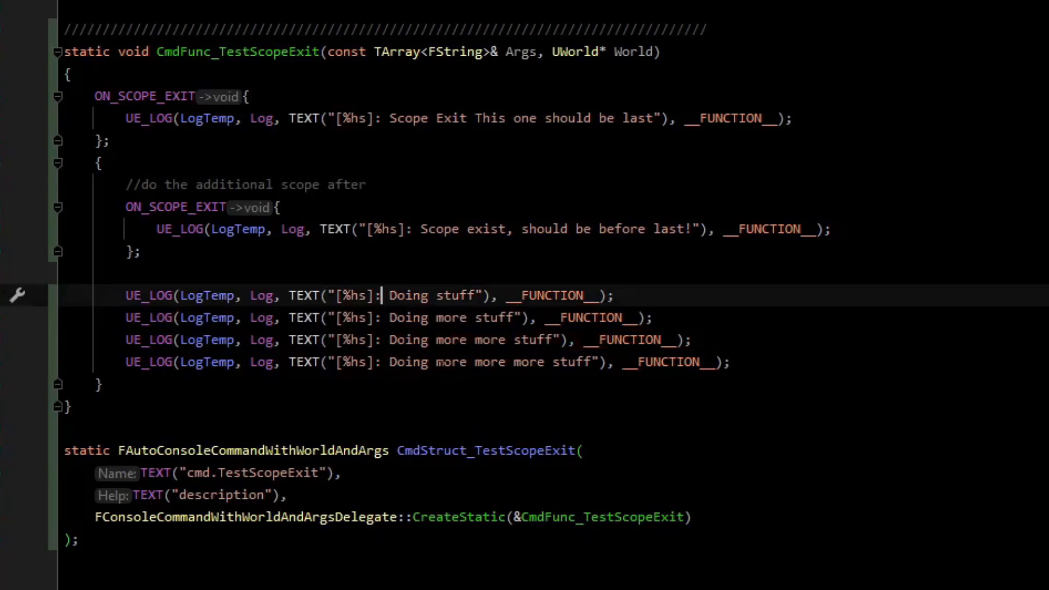
double_click(206, 295)
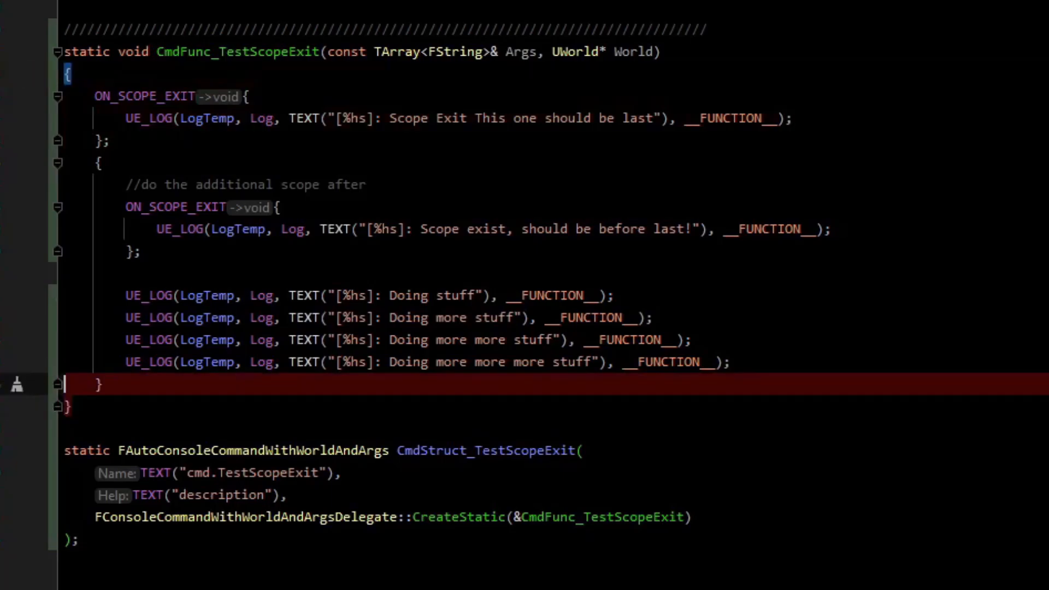
left_click(140, 253)
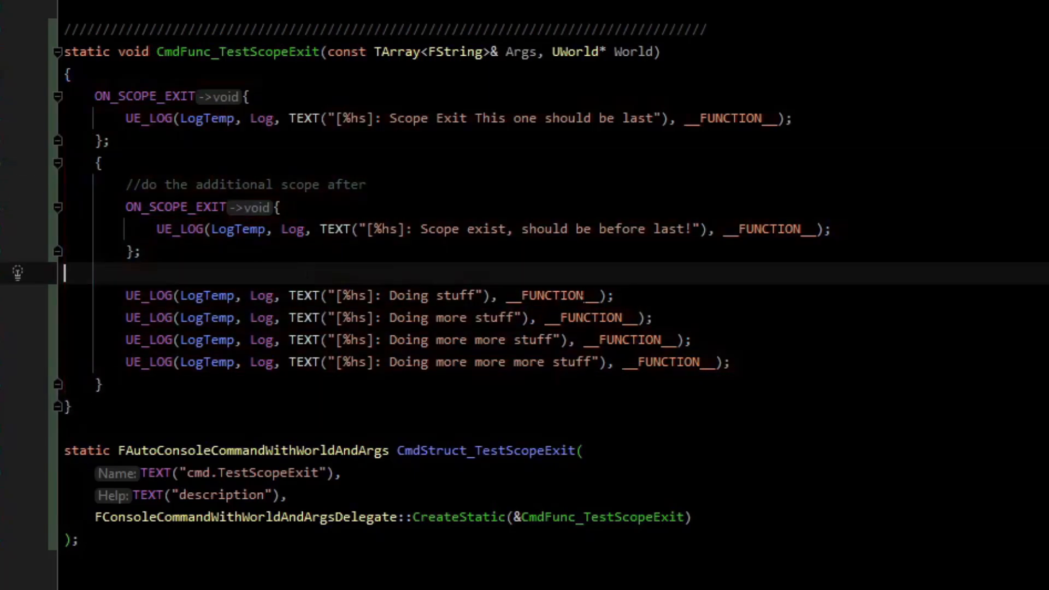
left_click(475, 339)
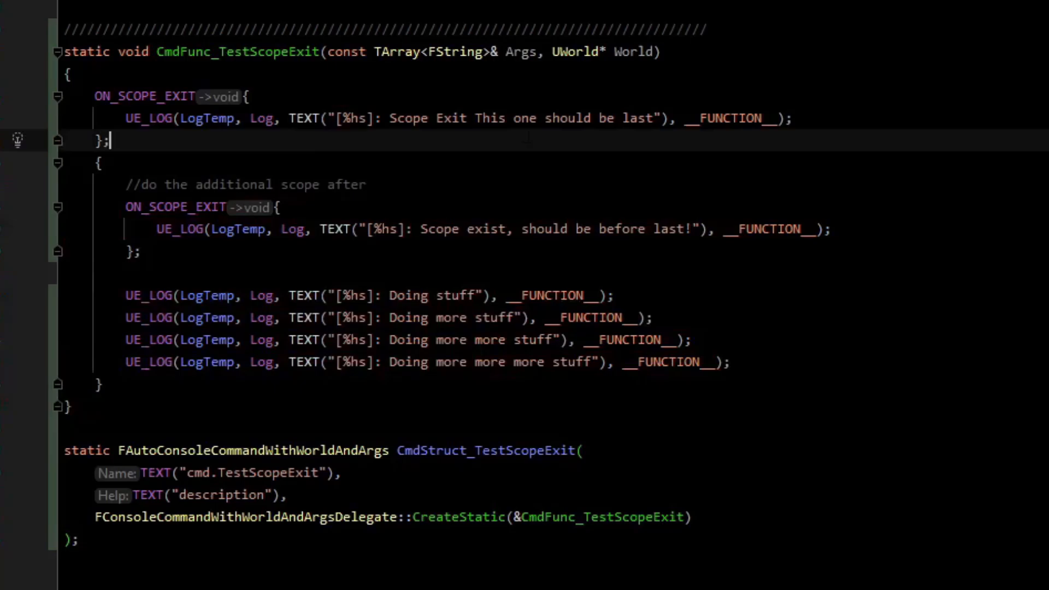
left_click(68, 72)
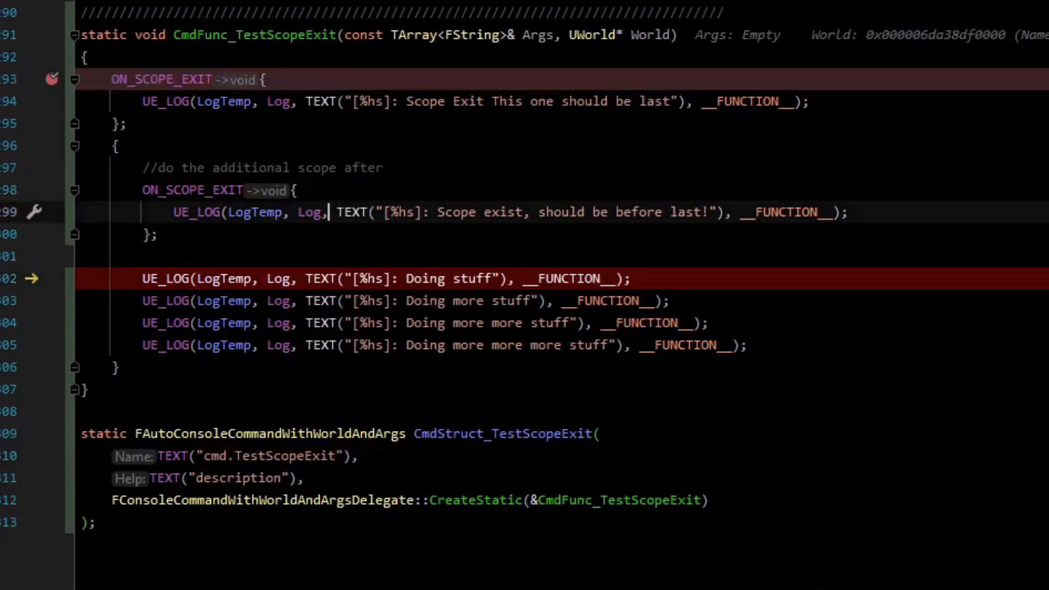
Add a breakpoint on line 294, the log line that should print last.
left_click(344, 101)
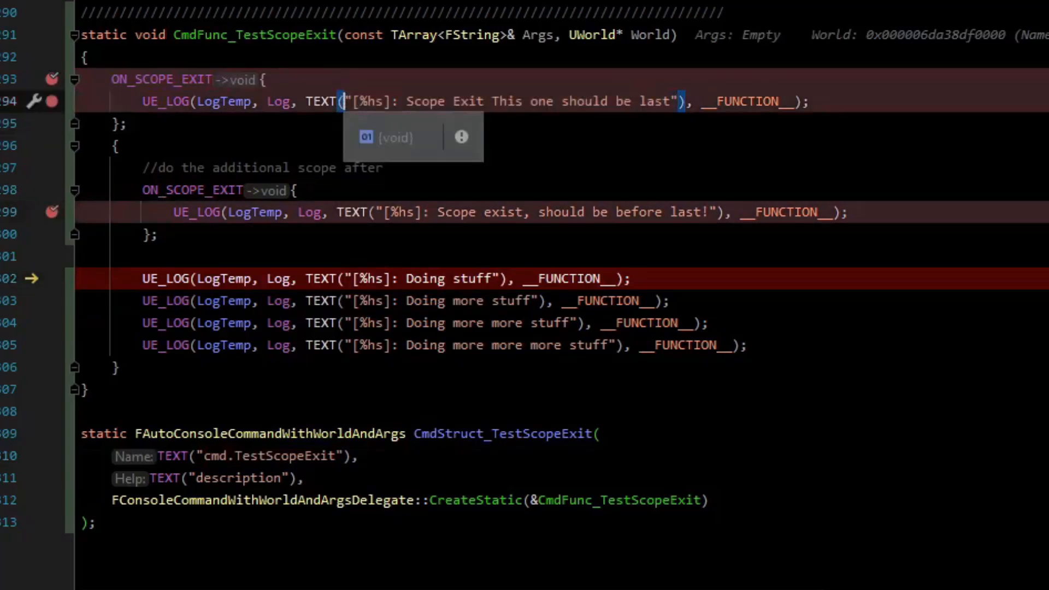